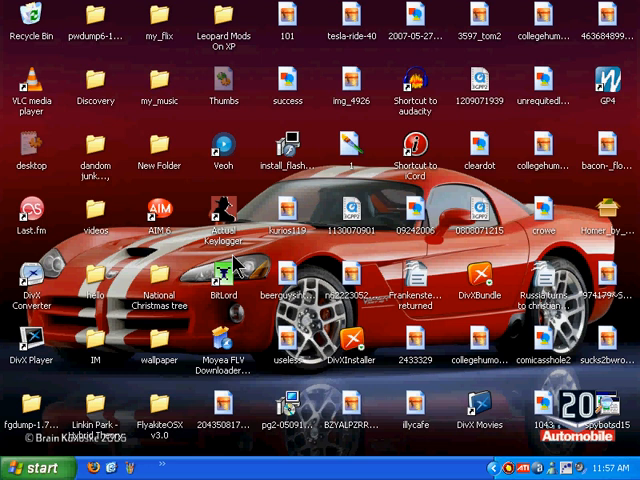
pyautogui.moveTo(240, 263)
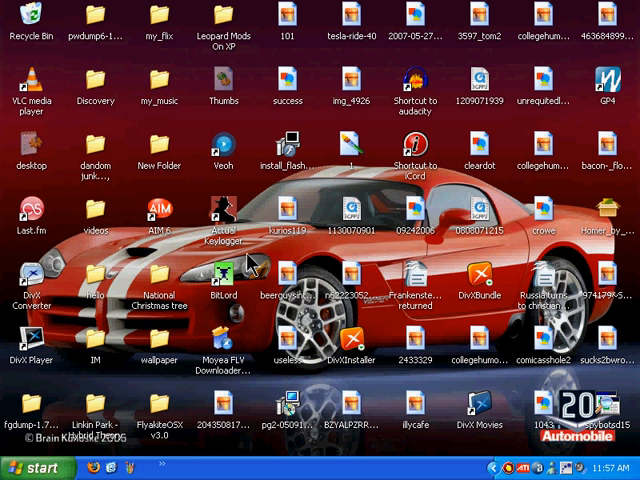
pyautogui.moveTo(247, 258)
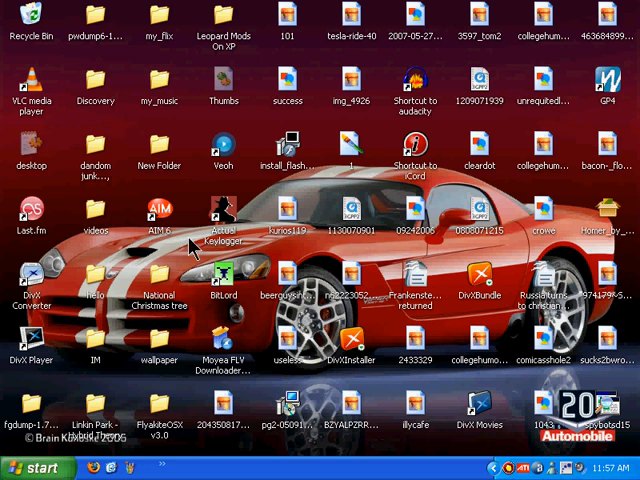
pyautogui.moveTo(168, 213)
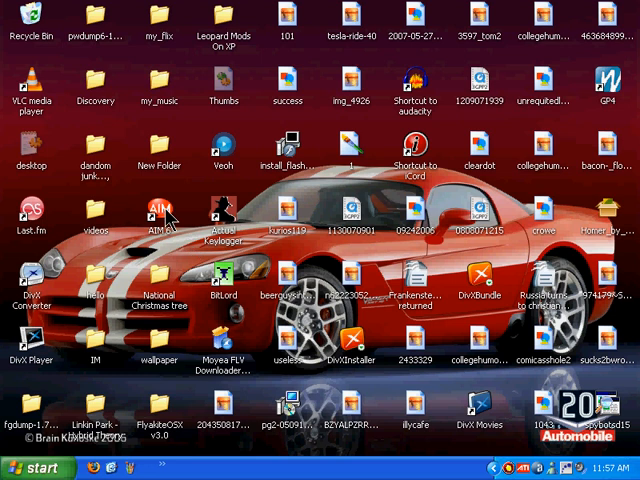
# Step: Launch AIM 6 from the desktop and choose 'Get a Screen Name' in the sign-in window
pyautogui.doubleClick(160, 205)
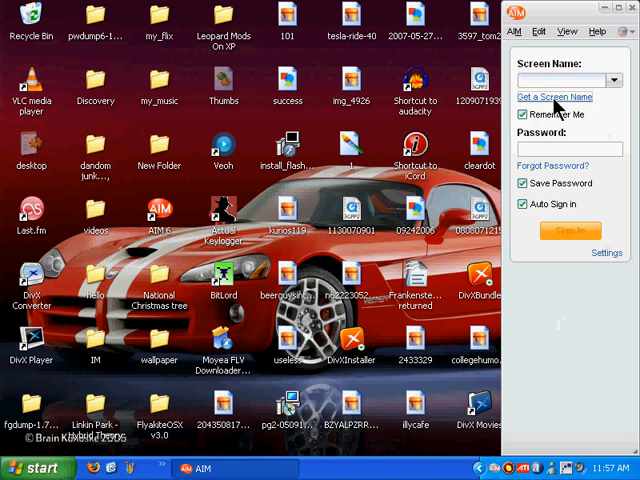
pyautogui.click(554, 97)
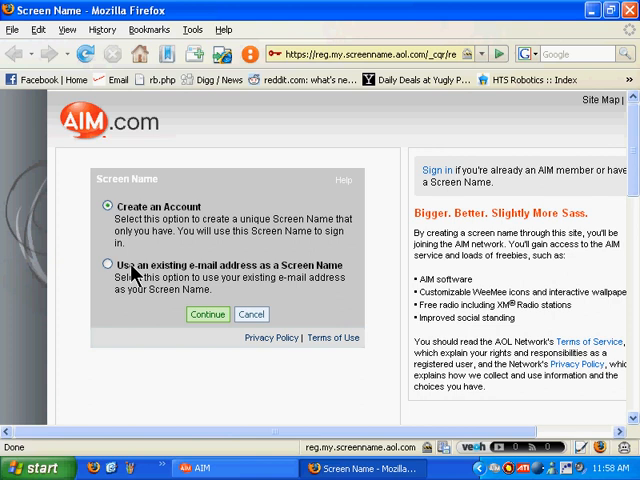
# Step: Pick 'Use an existing e-mail address as a Screen Name' and continue to the sign-up form
pyautogui.click(107, 265)
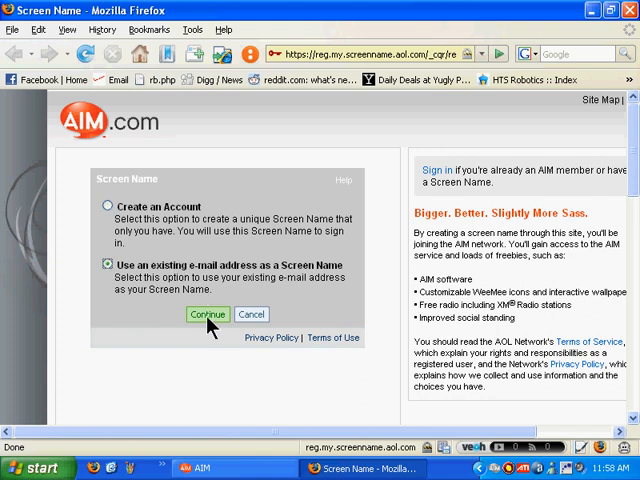
pyautogui.click(207, 314)
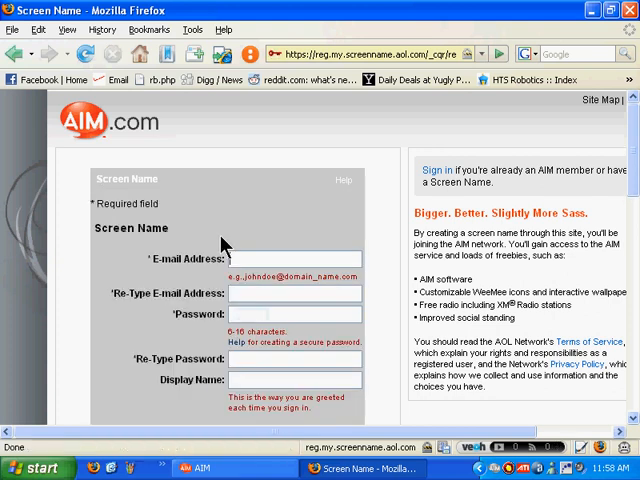
# Step: Scroll the registration form down to the terms of service and security-check image
pyautogui.scroll(-3)
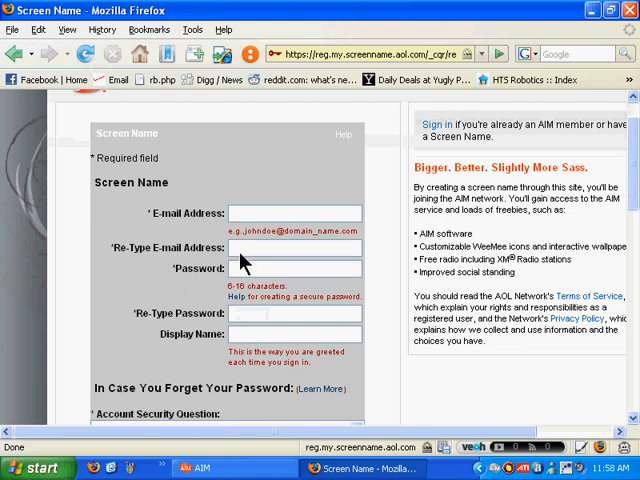
pyautogui.scroll(-3)
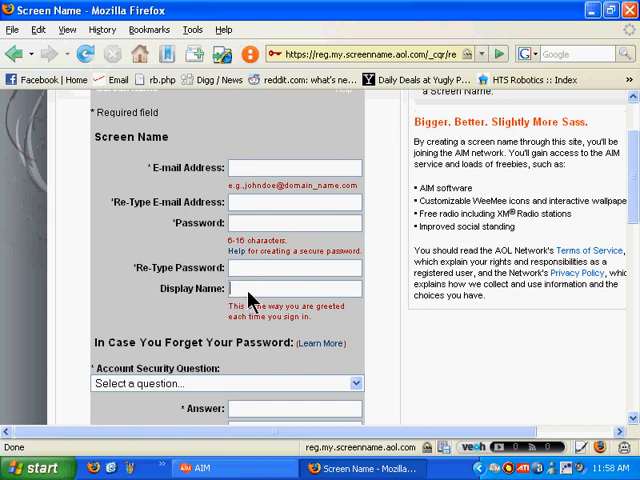
pyautogui.scroll(-3)
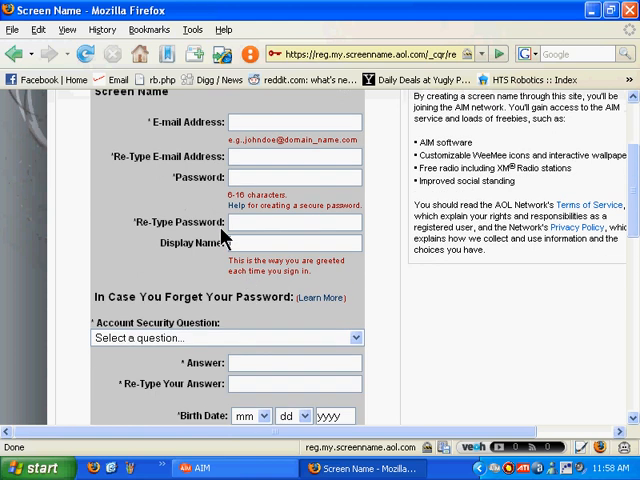
pyautogui.moveTo(288, 277)
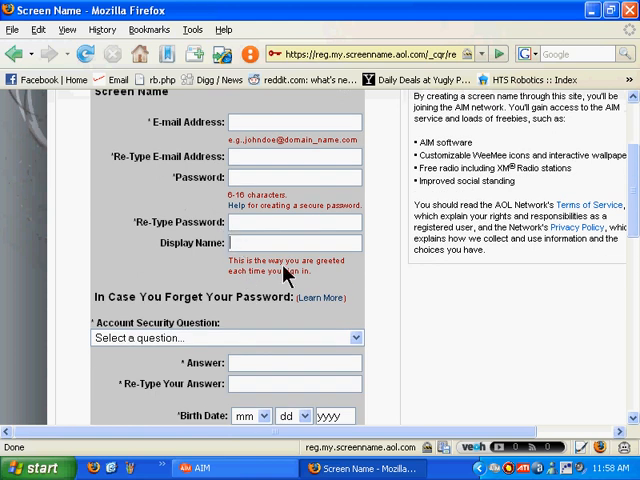
pyautogui.scroll(-3)
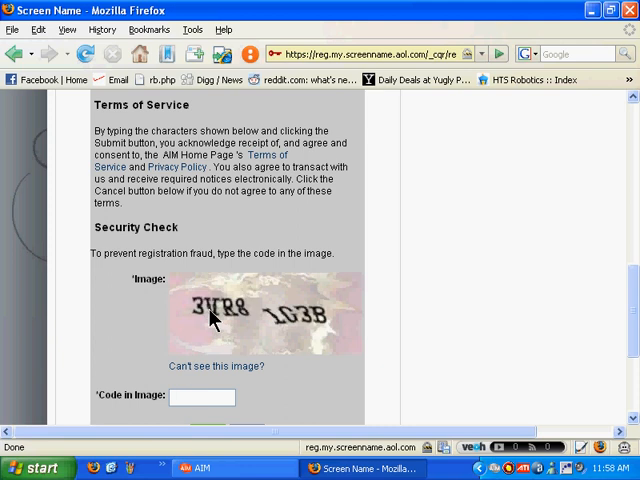
pyautogui.moveTo(196, 331)
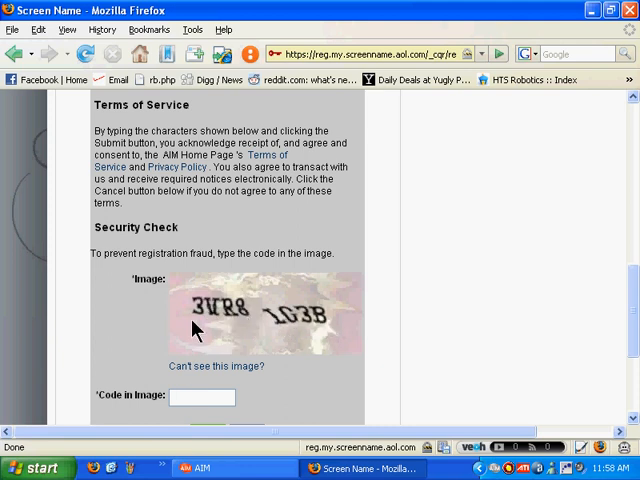